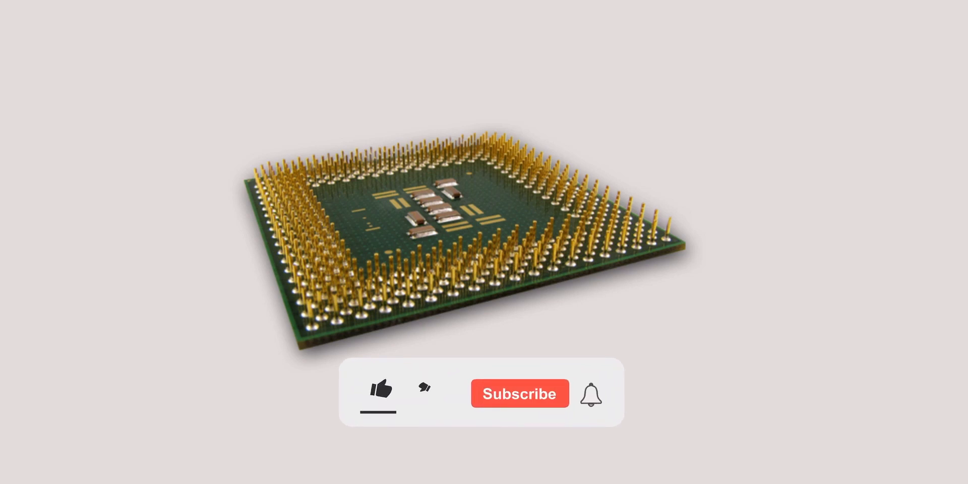
left_click(380, 394)
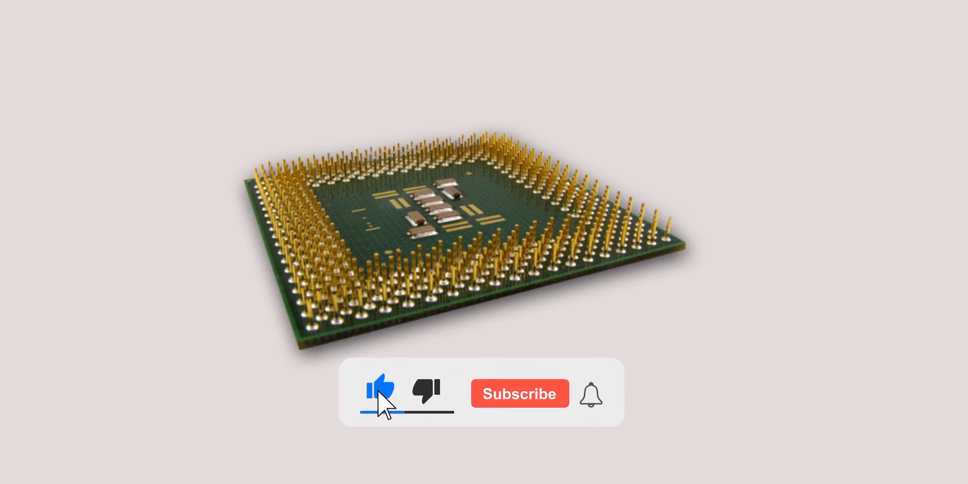
left_click(519, 393)
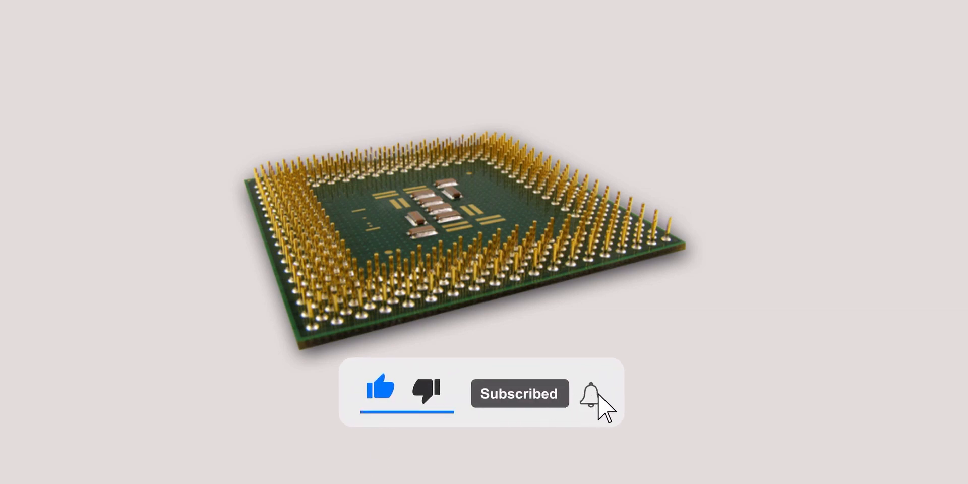
left_click(590, 392)
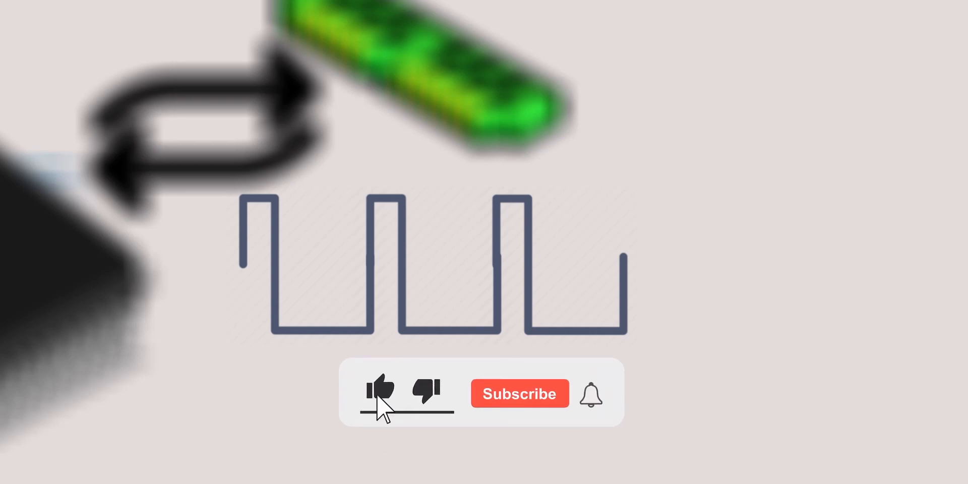
left_click(520, 393)
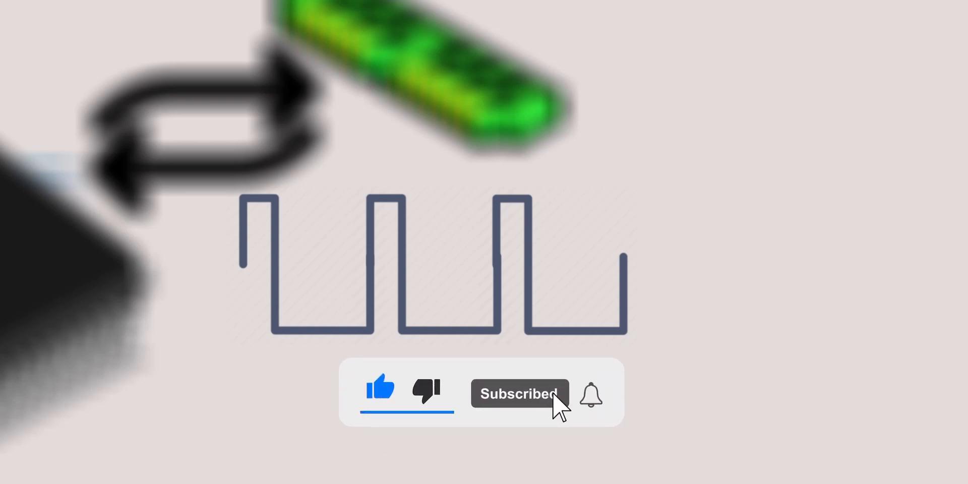
left_click(591, 394)
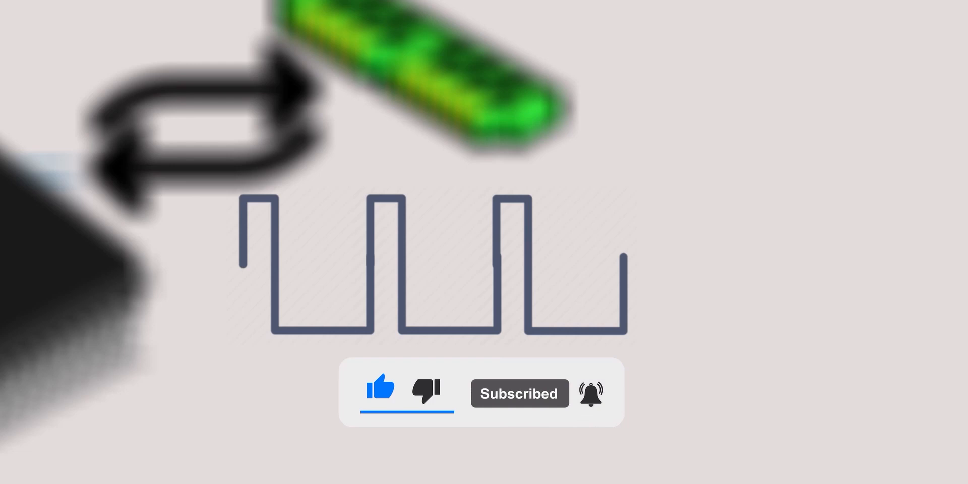